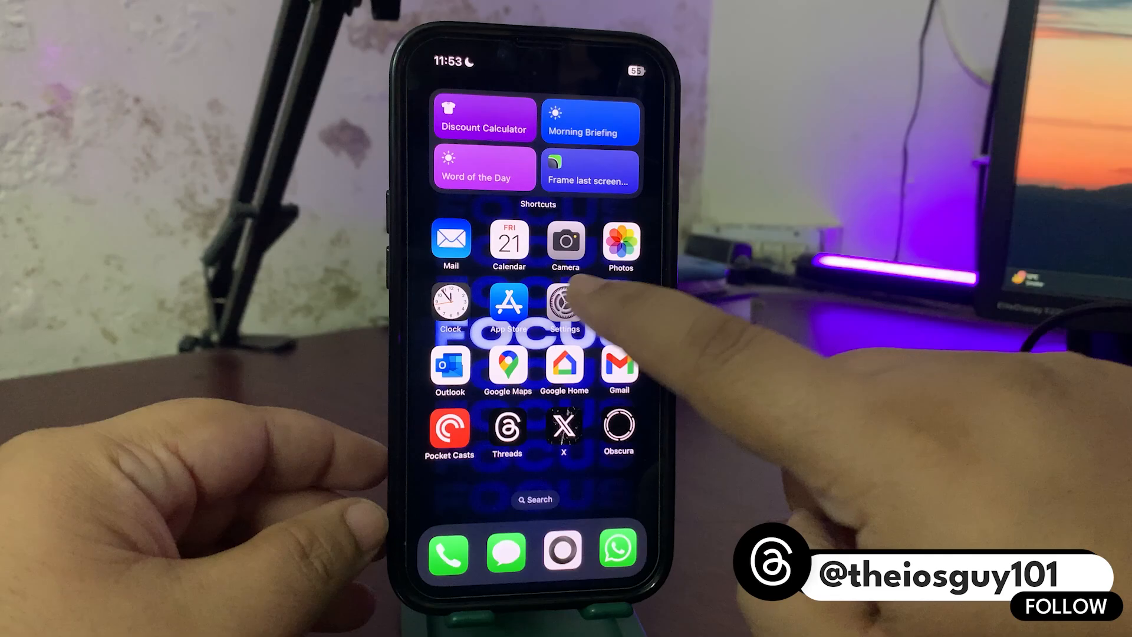
# Navigate Settings to General > Software Update > Beta Updates showing iOS 18 Developer Beta selected
pyautogui.click(565, 304)
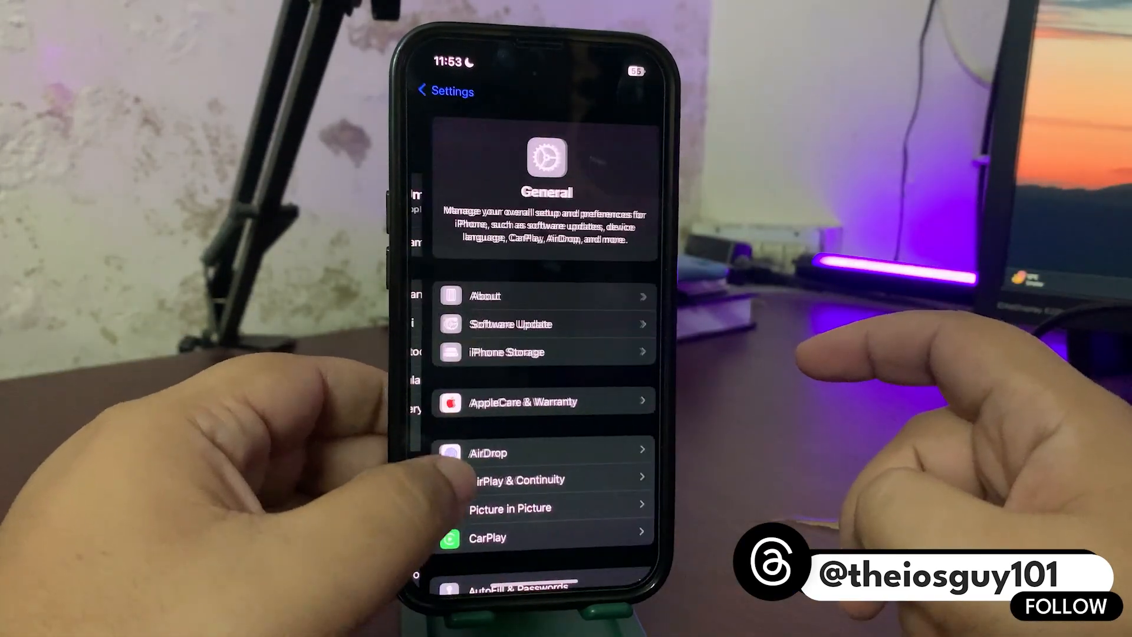
pyautogui.click(511, 323)
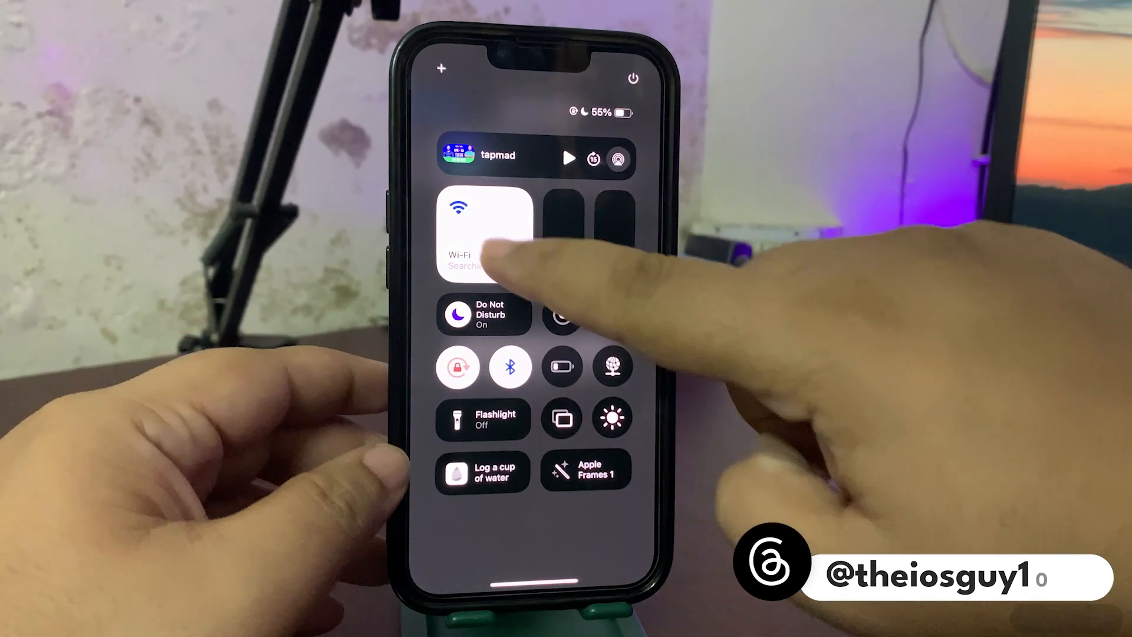
pyautogui.click(458, 231)
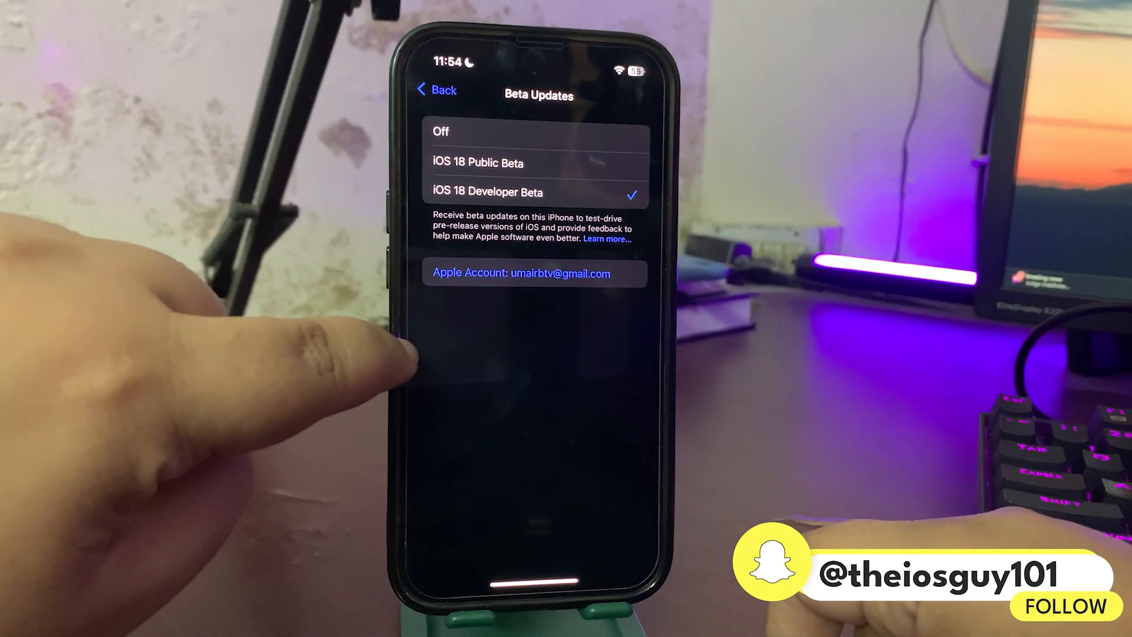
pyautogui.click(435, 89)
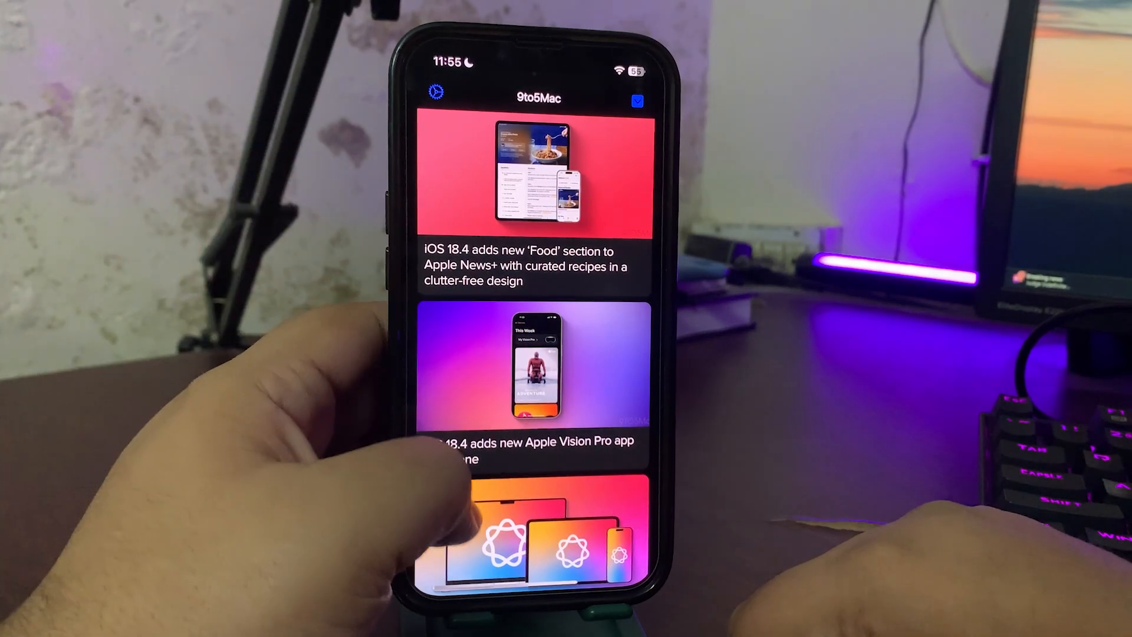
# Scroll the 9to5Mac feed of iOS 18.4 stories to the Apple Intelligence languages article
pyautogui.scroll(3)
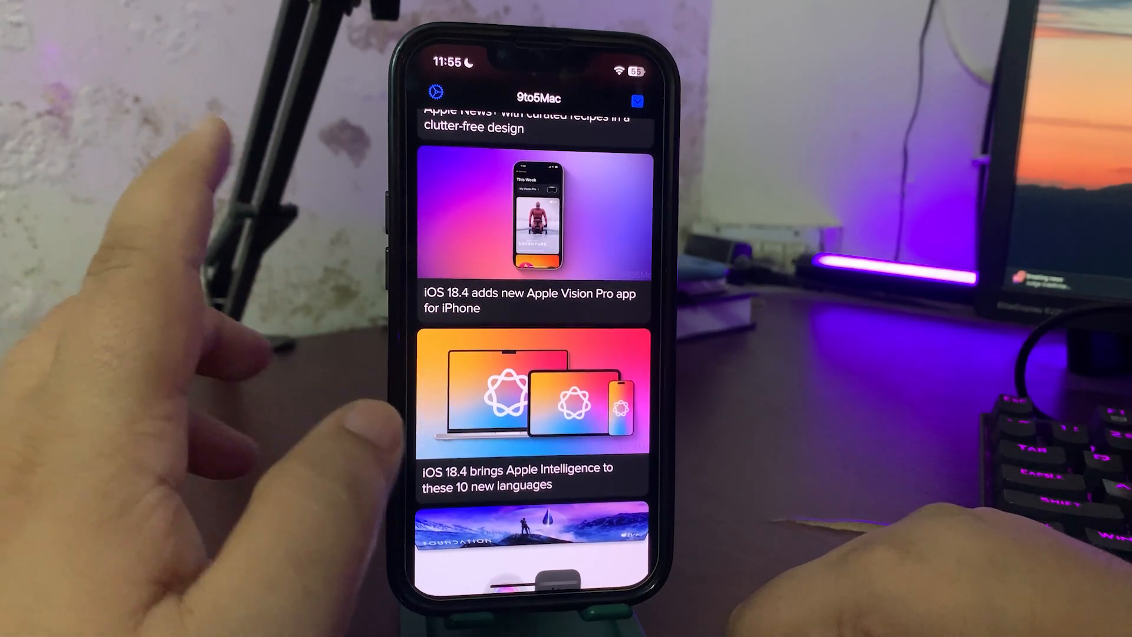
pyautogui.scroll(3)
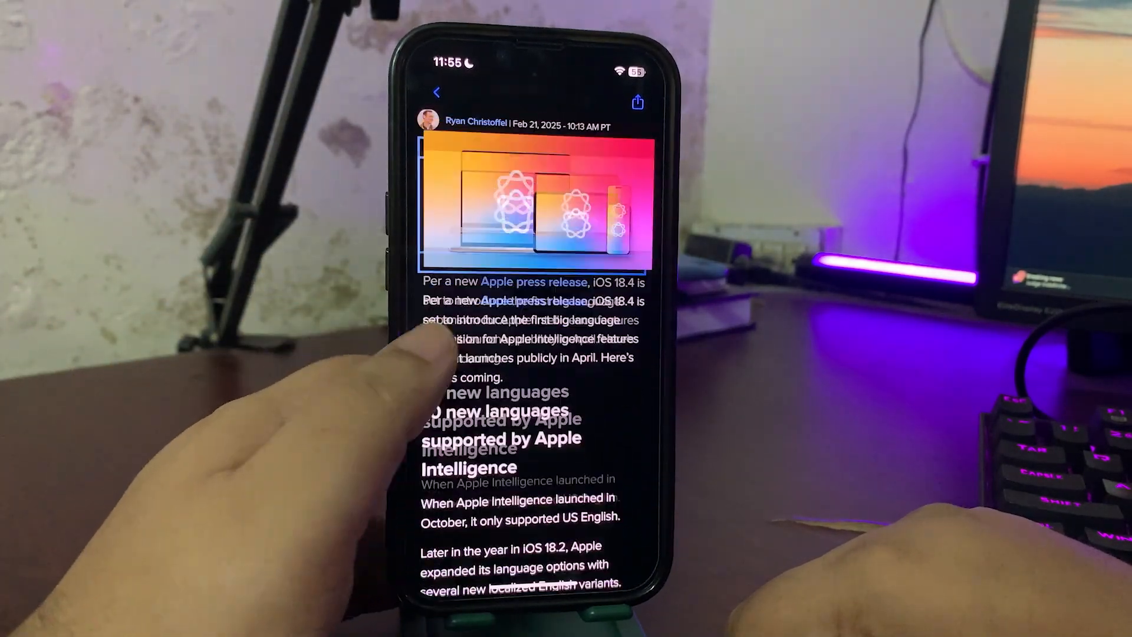
# Scroll through the Apple Intelligence languages article, then swipe across home screen app pages
pyautogui.scroll(3)
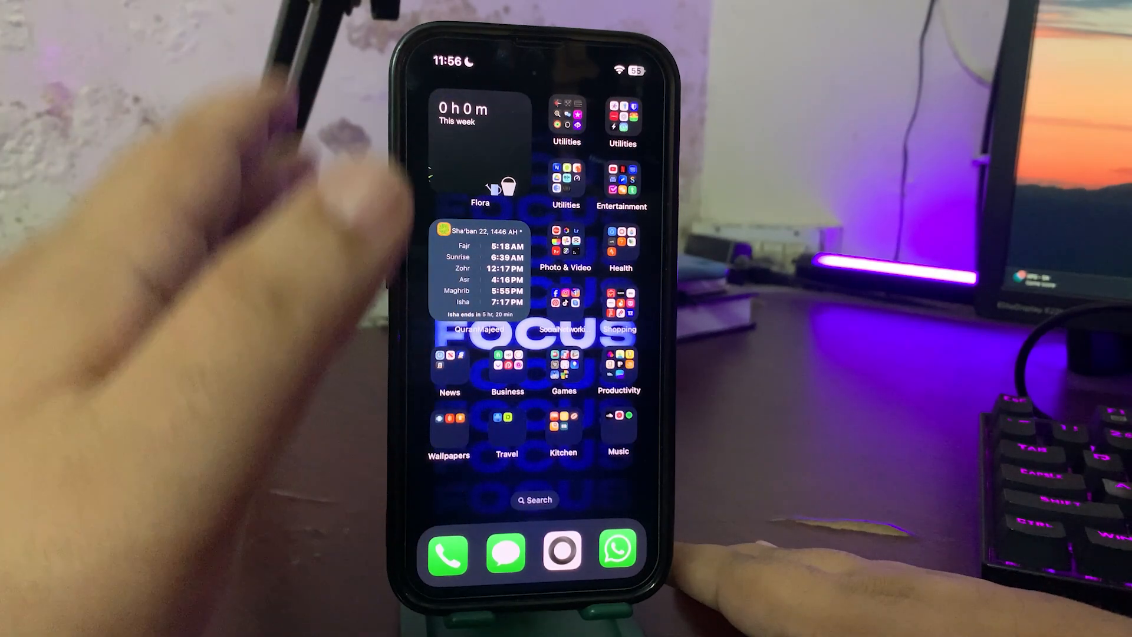
pyautogui.hscroll(-3)
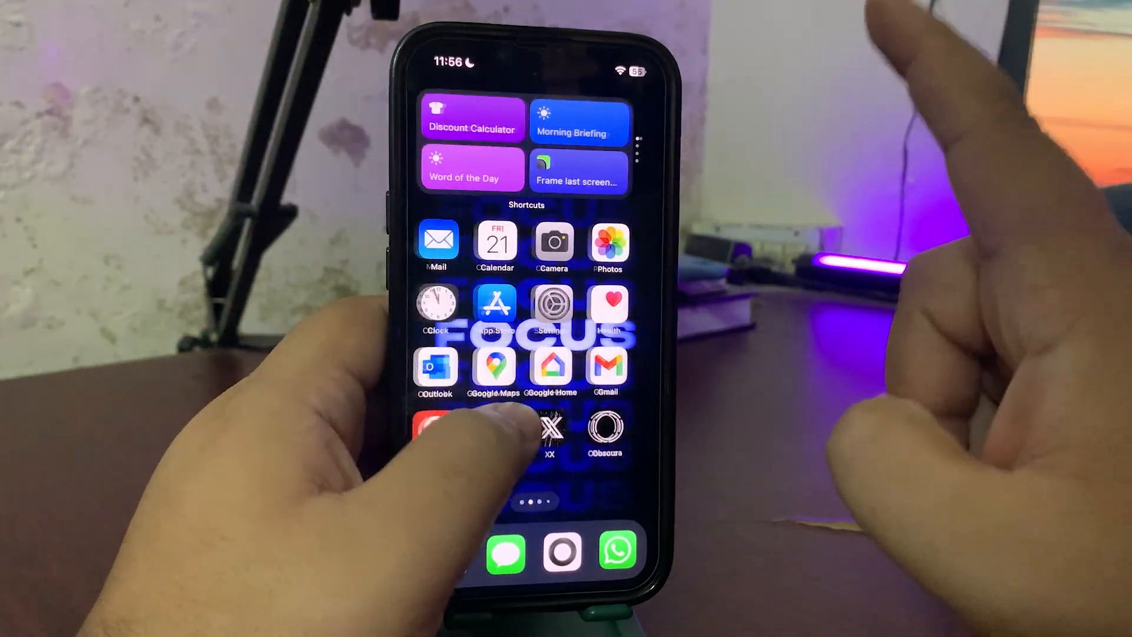